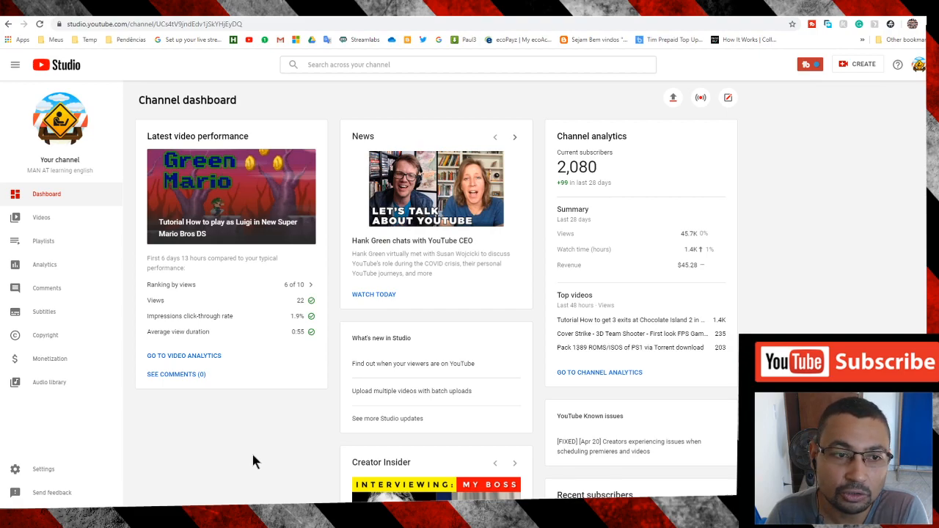
mouse_move(183, 253)
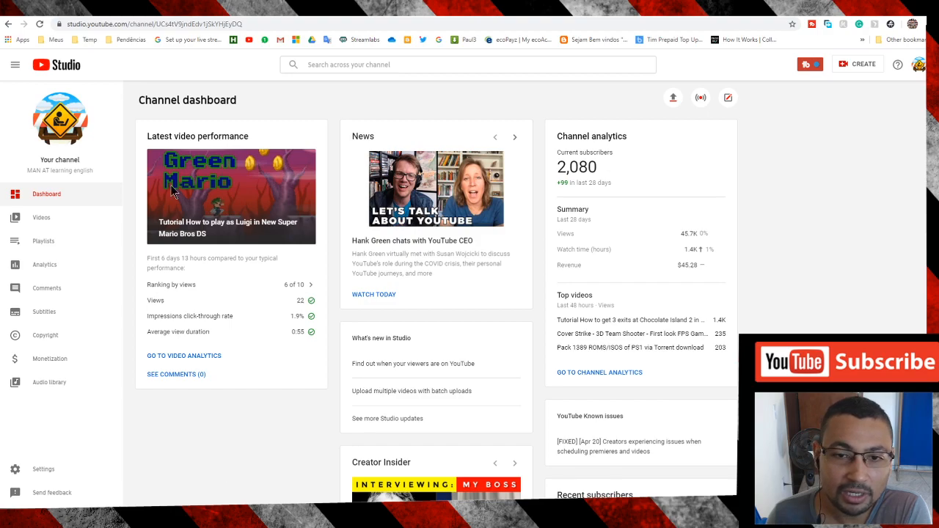
mouse_move(890, 99)
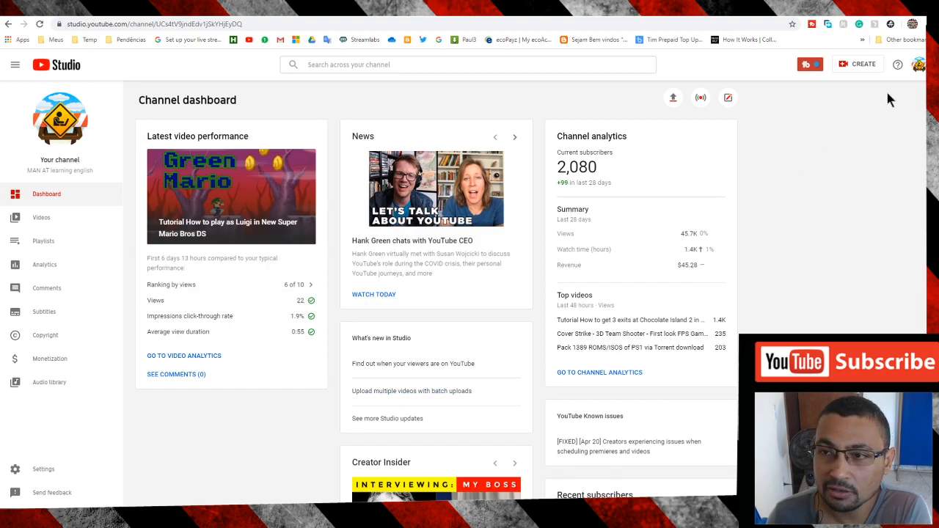
Step: Choose Upload videos from the CREATE menu in the top bar
left_click(864, 63)
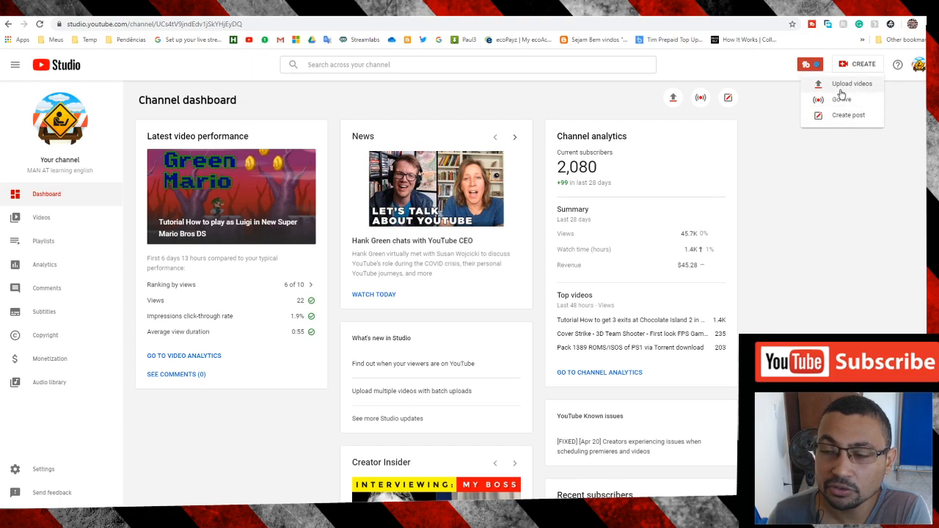
left_click(852, 82)
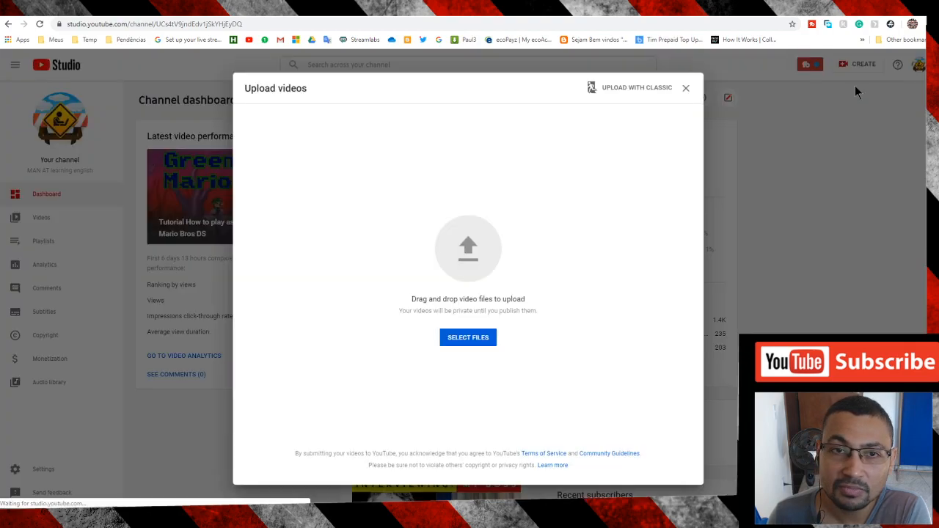
mouse_move(340, 170)
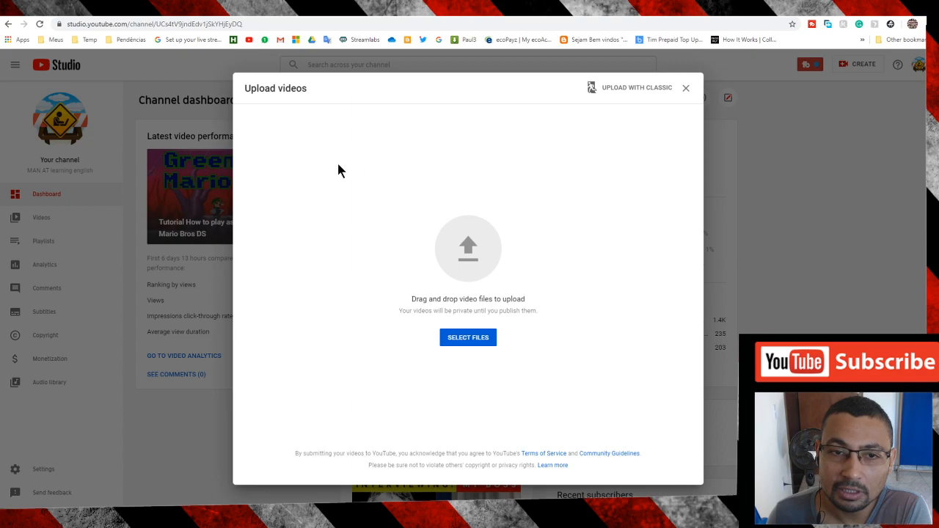
mouse_move(511, 148)
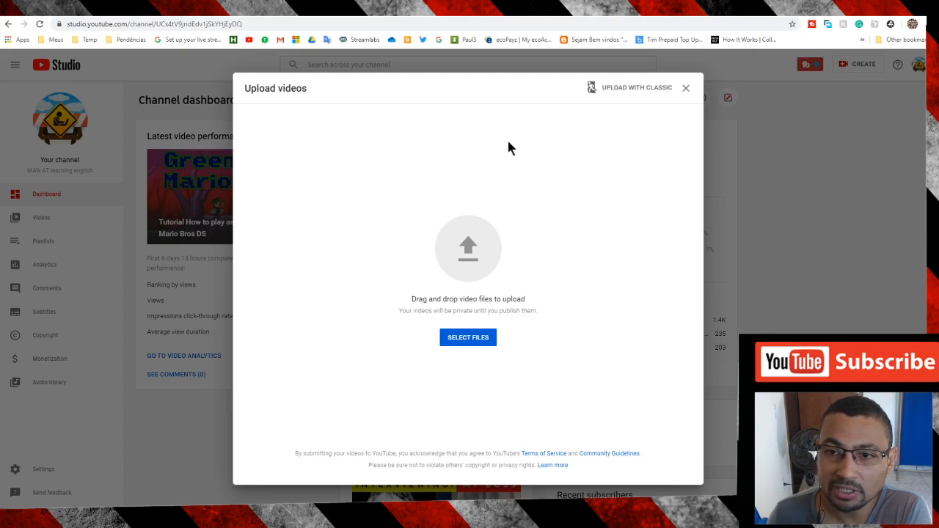
mouse_move(674, 96)
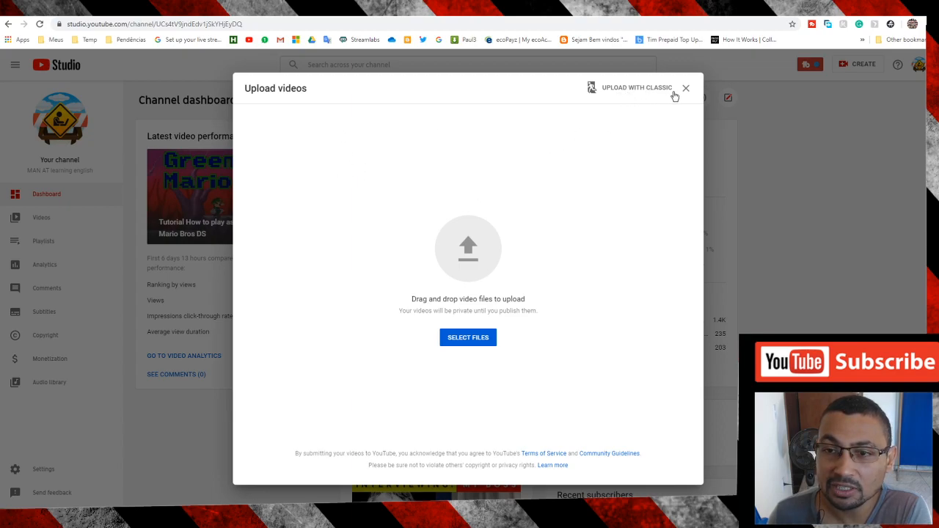
Step: Switch to the legacy classic uploader, skipping the feedback survey about leaving the new one
left_click(636, 87)
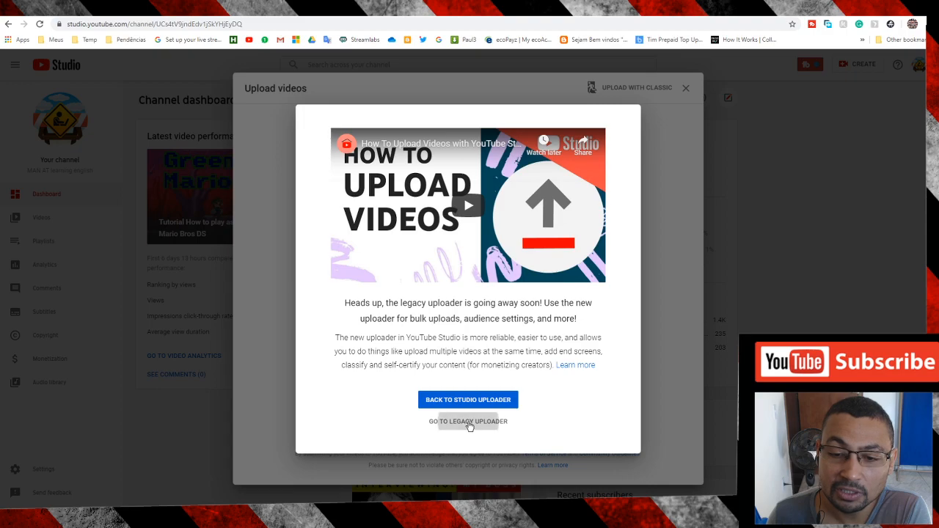
left_click(468, 421)
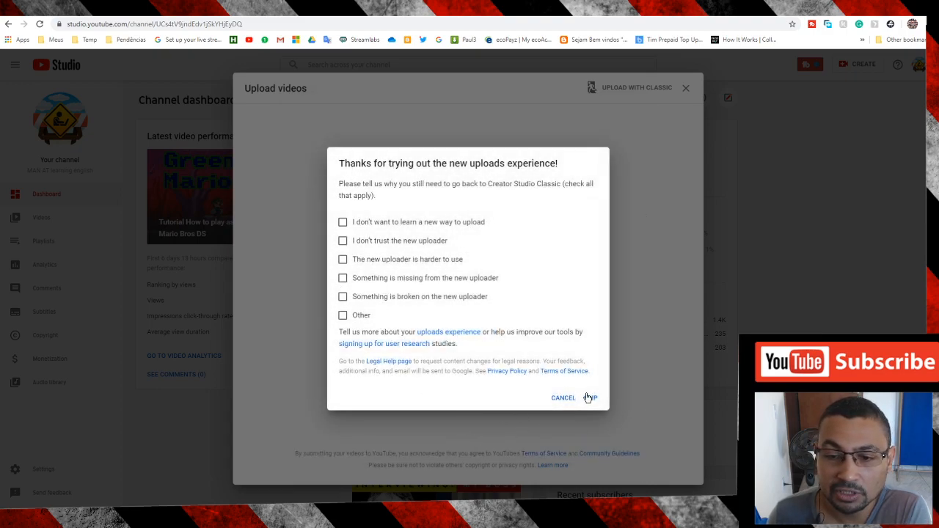
left_click(563, 396)
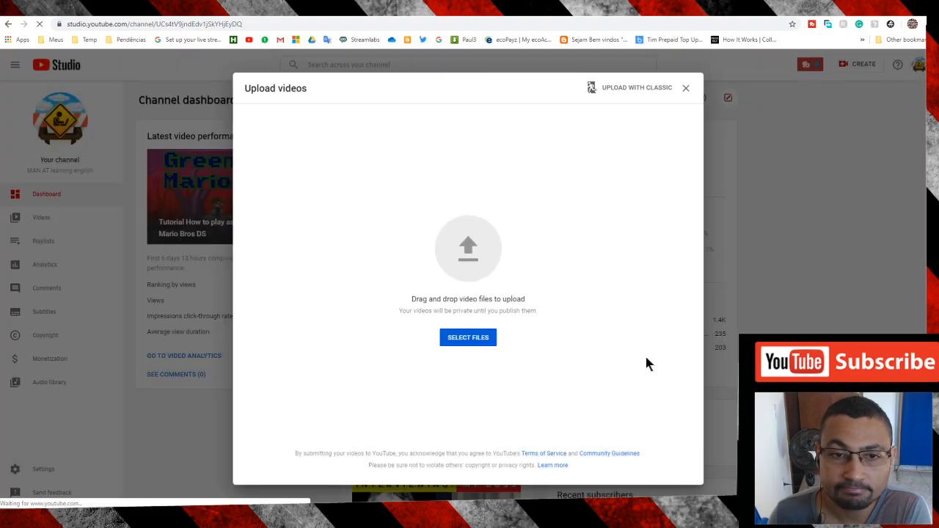
left_click(637, 87)
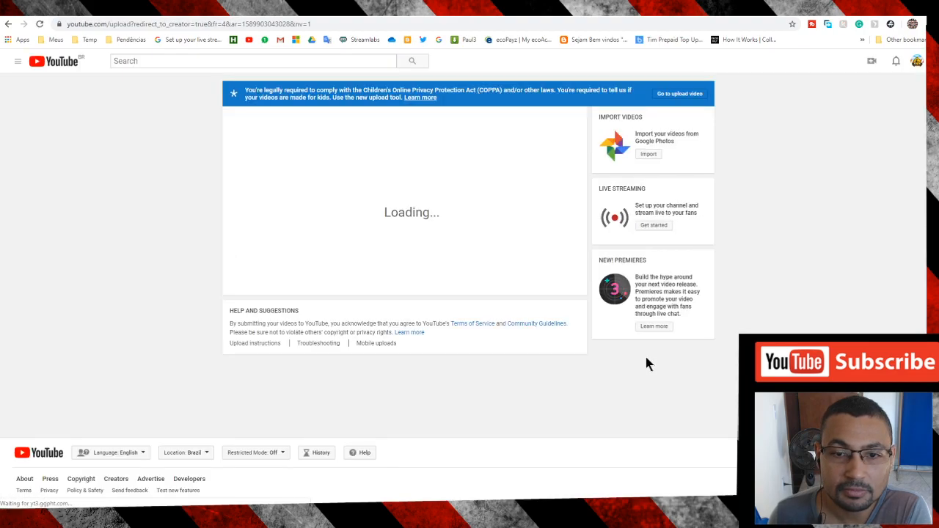